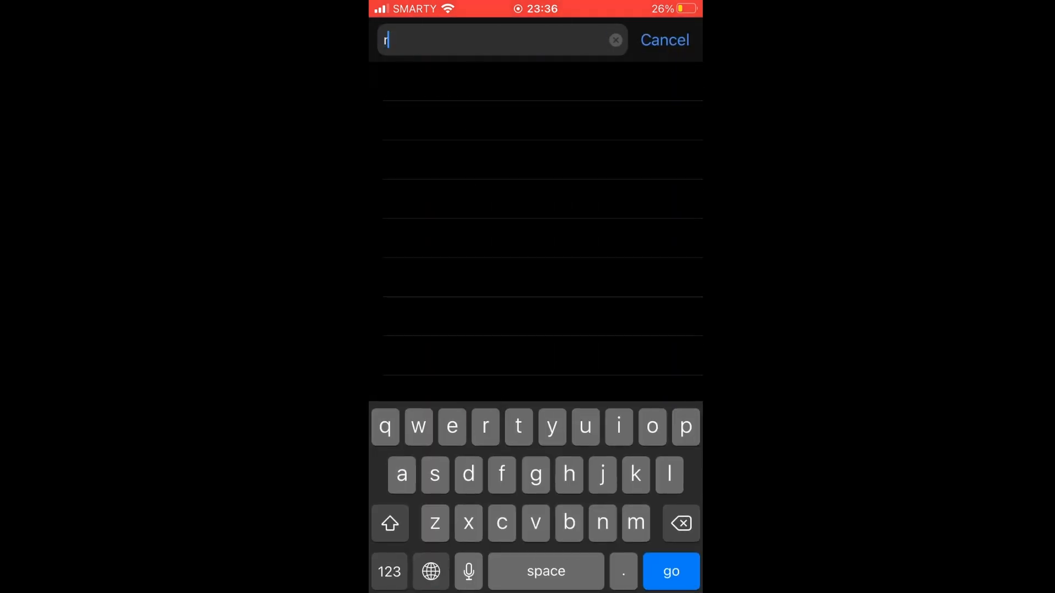
Step: Enter 'replay.' in the address bar so replay.music.apple.com appears as the top hit
{"action": "type", "text": "eplay.music.appl"}
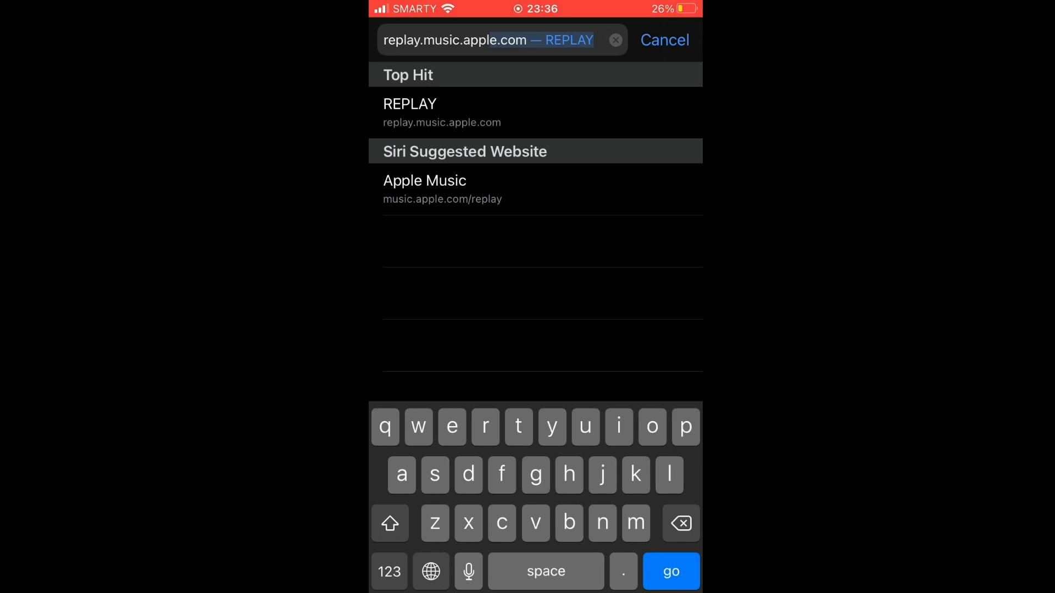
{"action": "type", "text": ".com"}
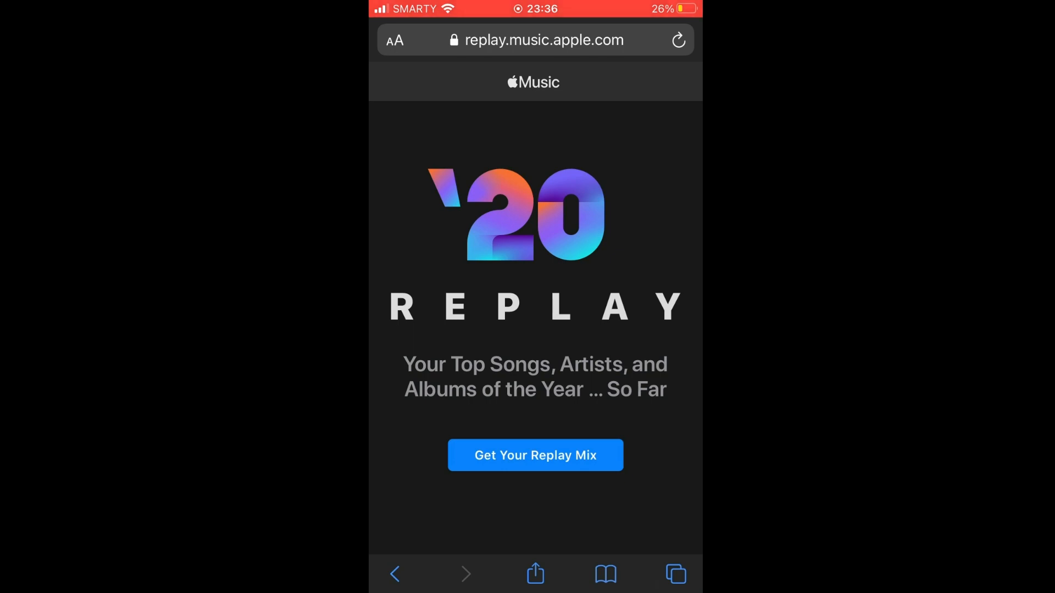
Step: Request your personal mix with Get Your Replay Mix on the Replay '20 page
{"action": "left_click", "coordinate": [535, 455]}
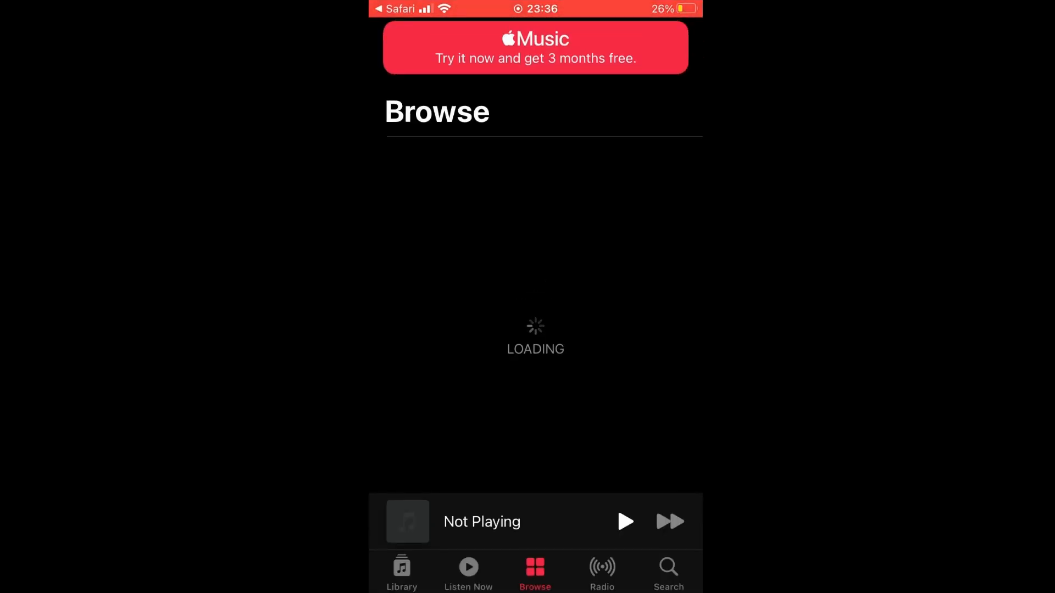
Step: Decline the 3 months free offer with Not Now, leaving the Browse playlists visible
{"action": "left_click", "coordinate": [535, 47]}
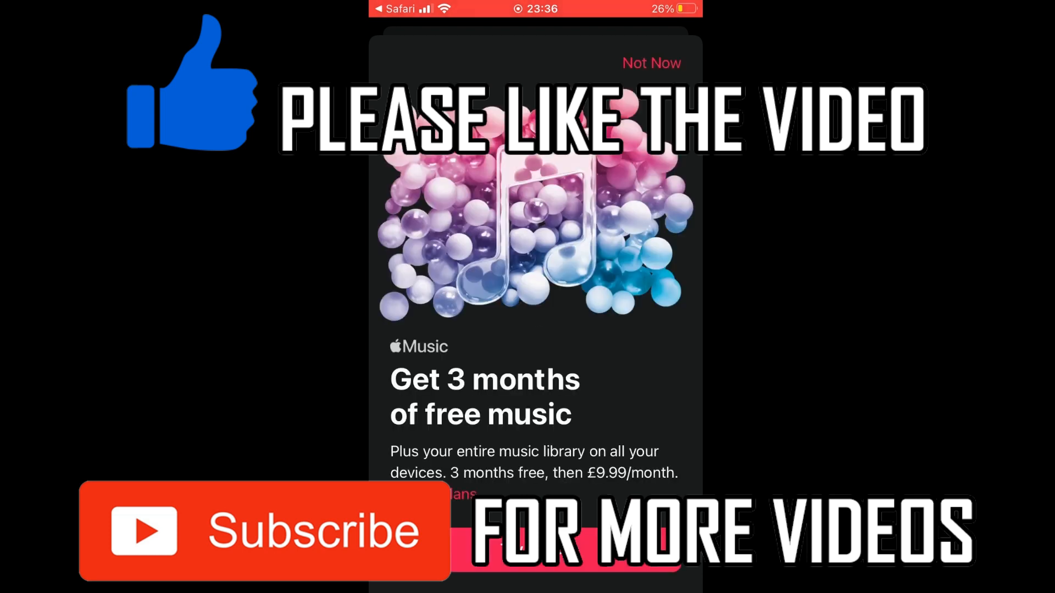
{"action": "left_click", "coordinate": [649, 63]}
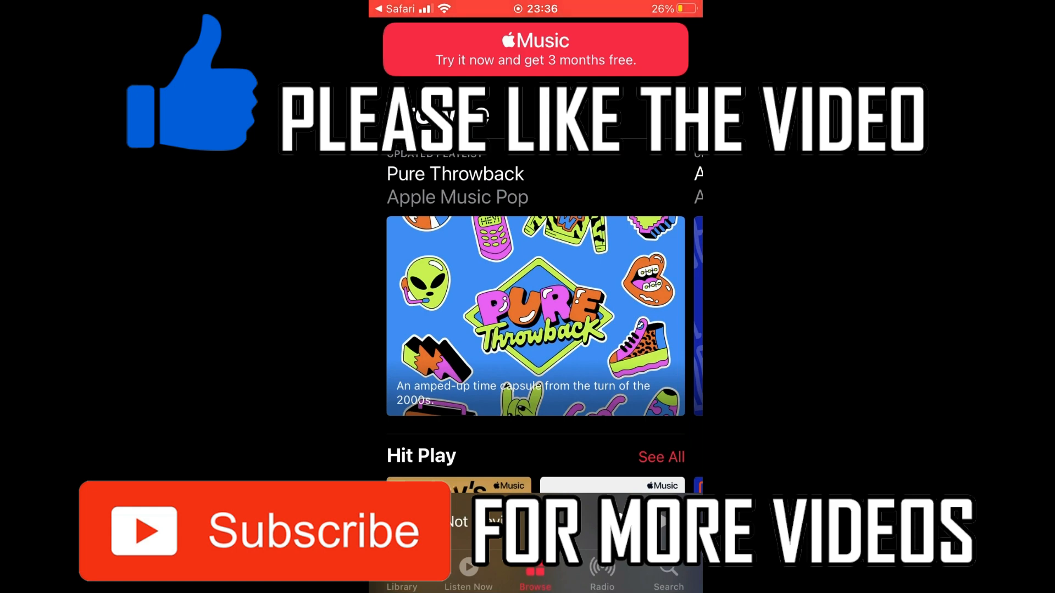